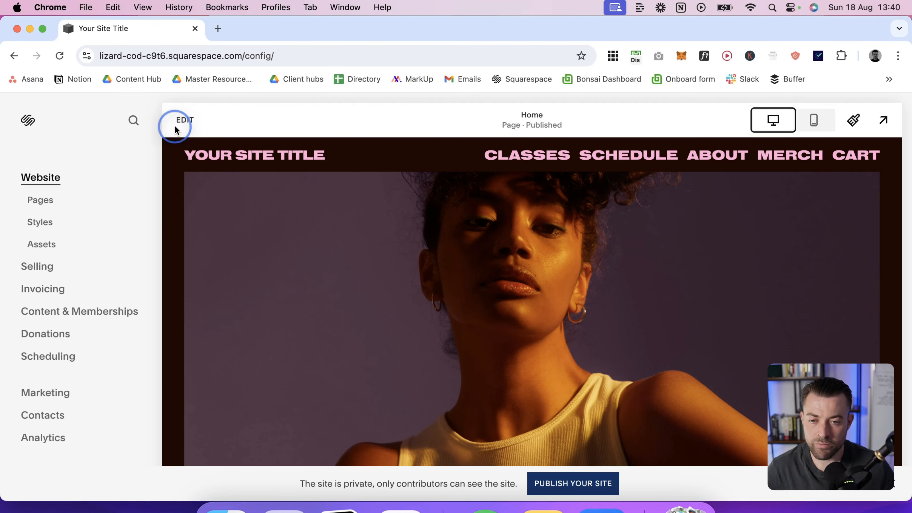
- Enter edit mode on the Home page and move down to the Meet the Founder section
{"action": "left_click", "coordinate": [184, 119]}
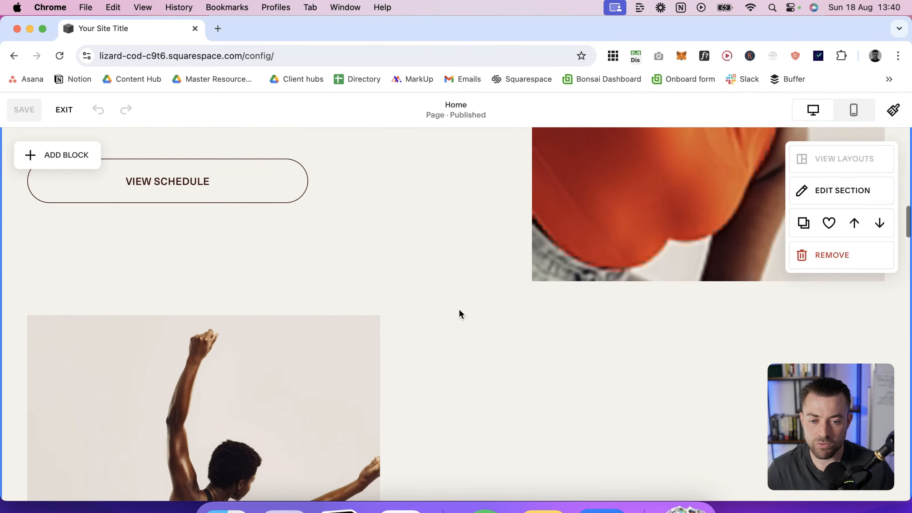
{"action": "scroll", "scroll_direction": "down", "scroll_amount": 3}
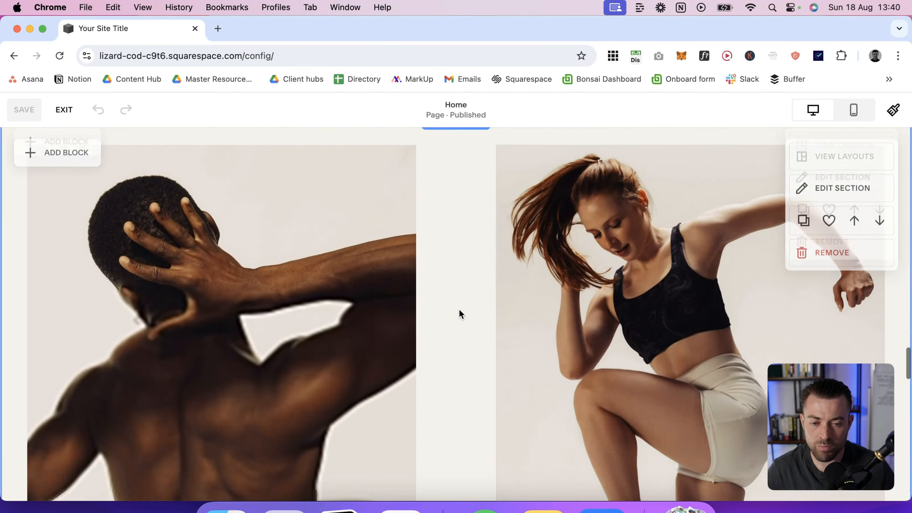
{"action": "scroll", "scroll_direction": "down", "scroll_amount": 3}
{"action": "type", "text": "form"}
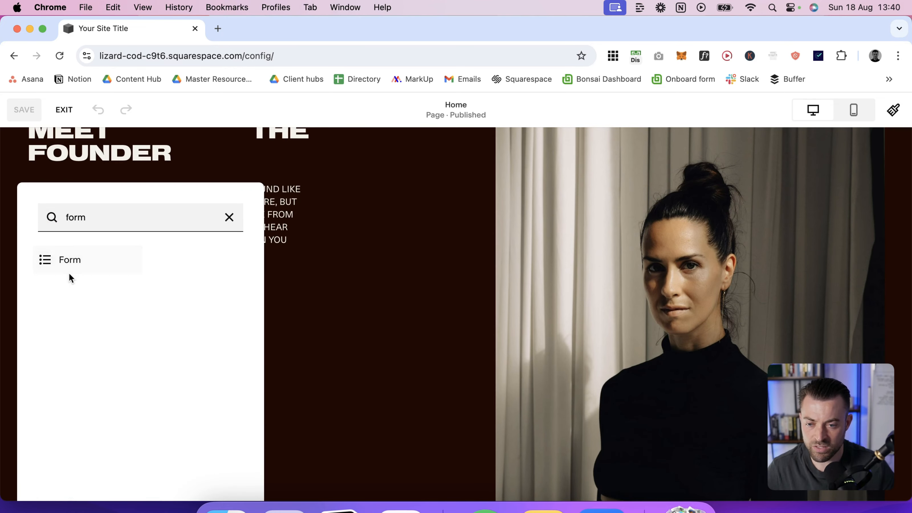
- Insert a Form block in Meet the Founder and add a File Upload field after Message
{"action": "left_click", "coordinate": [69, 260]}
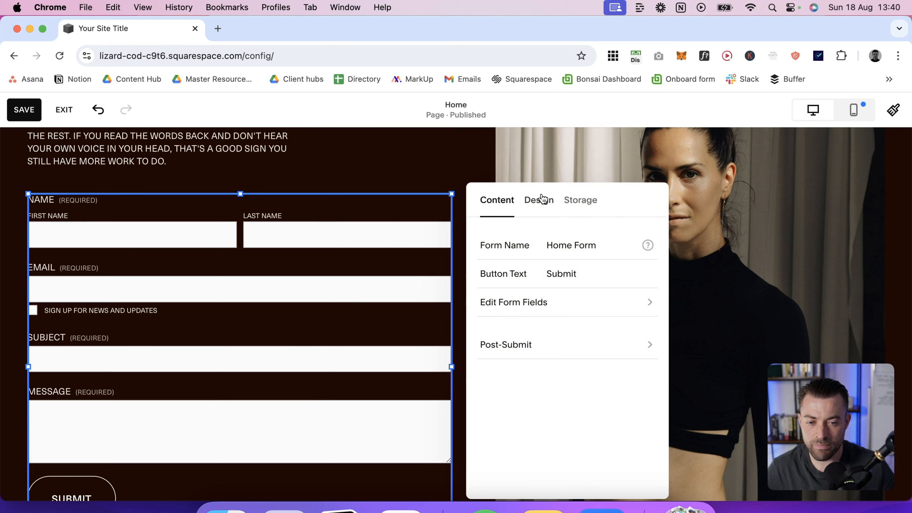
{"action": "left_click", "coordinate": [513, 302]}
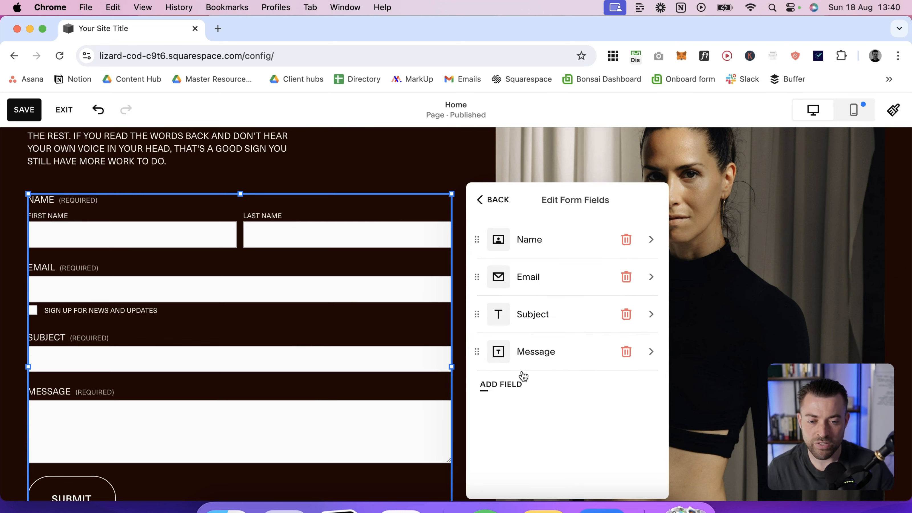
{"action": "left_click", "coordinate": [501, 384]}
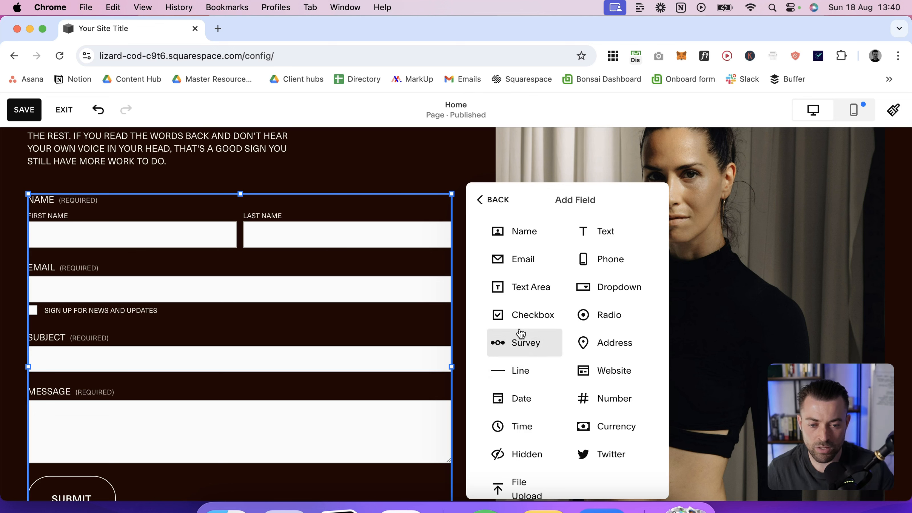
{"action": "scroll", "scroll_direction": "down", "scroll_amount": 3}
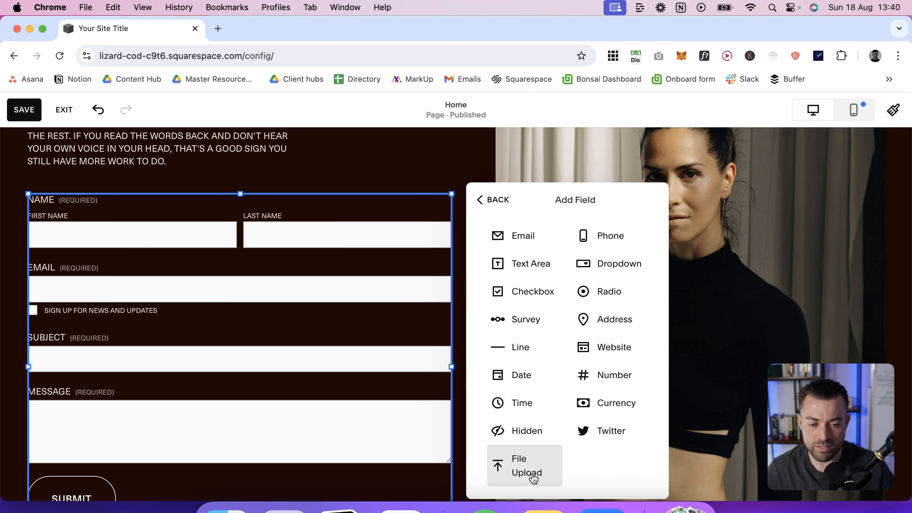
{"action": "left_click", "coordinate": [524, 465]}
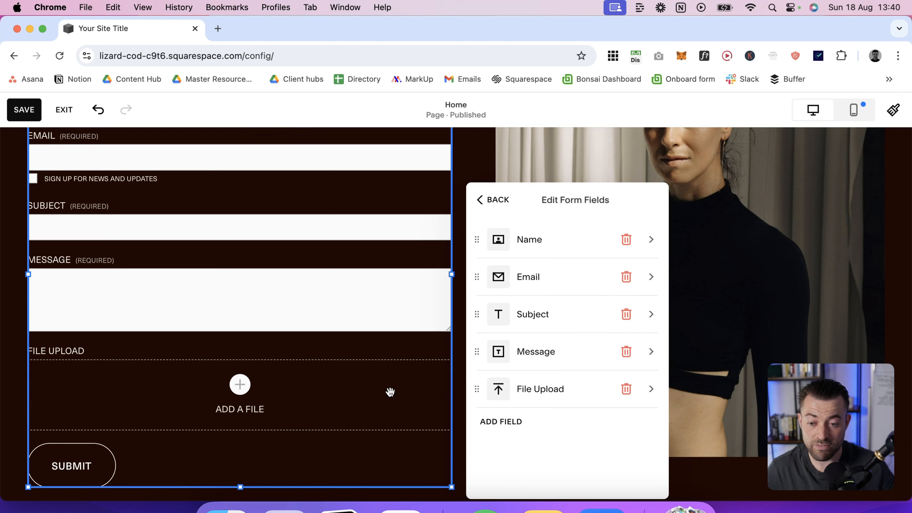
- Give the File Upload field the description 'Upload your headshots here.' with no file type restriction
{"action": "left_click", "coordinate": [540, 389]}
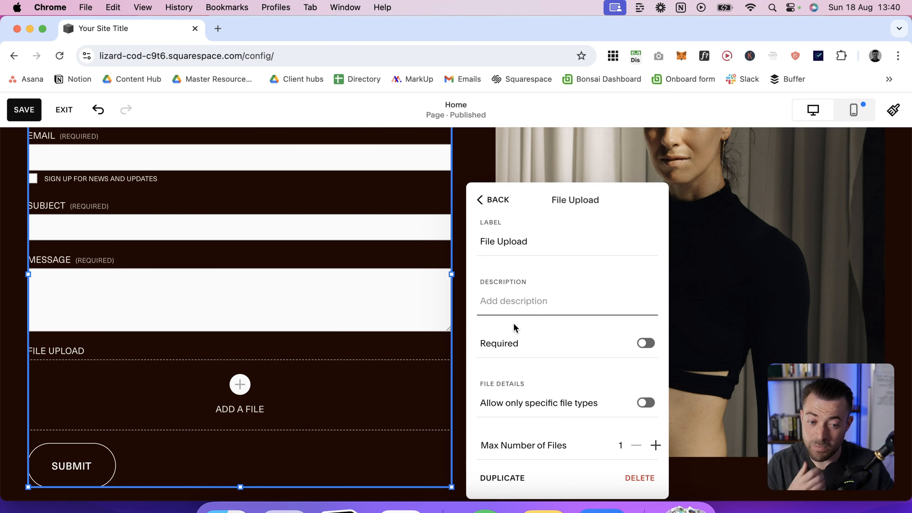
{"action": "type", "text": "Upload your"}
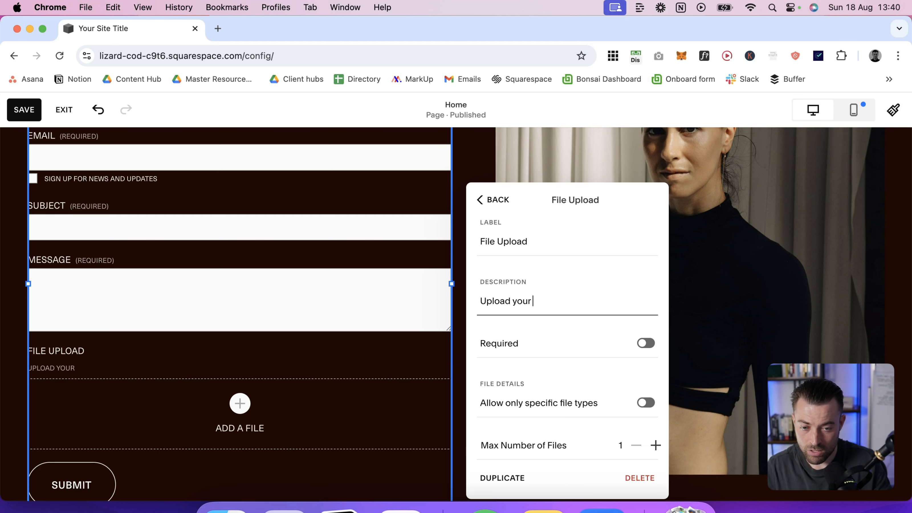
{"action": "type", "text": "headshots here."}
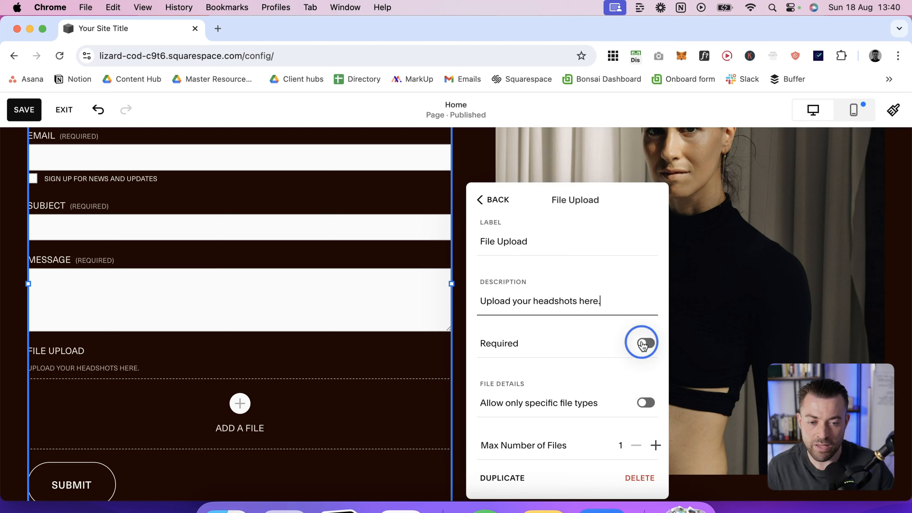
{"action": "left_click", "coordinate": [645, 343]}
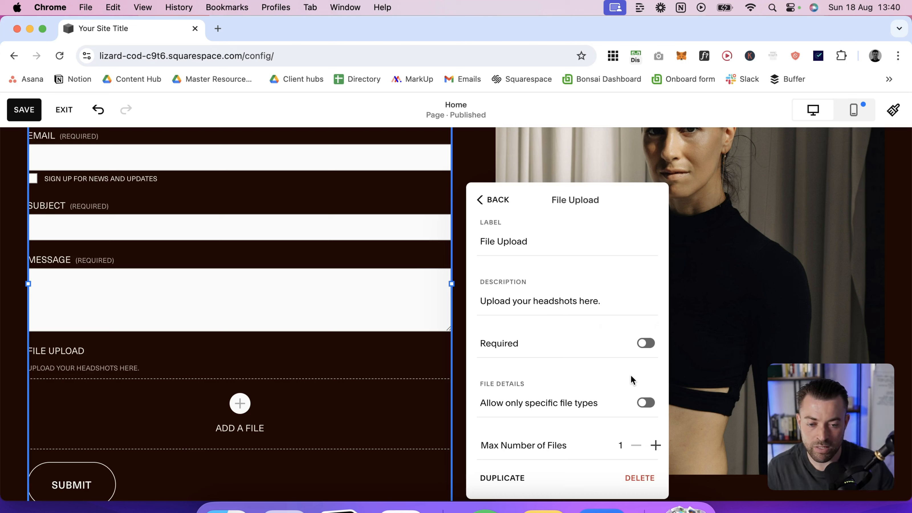
{"action": "left_click", "coordinate": [645, 403]}
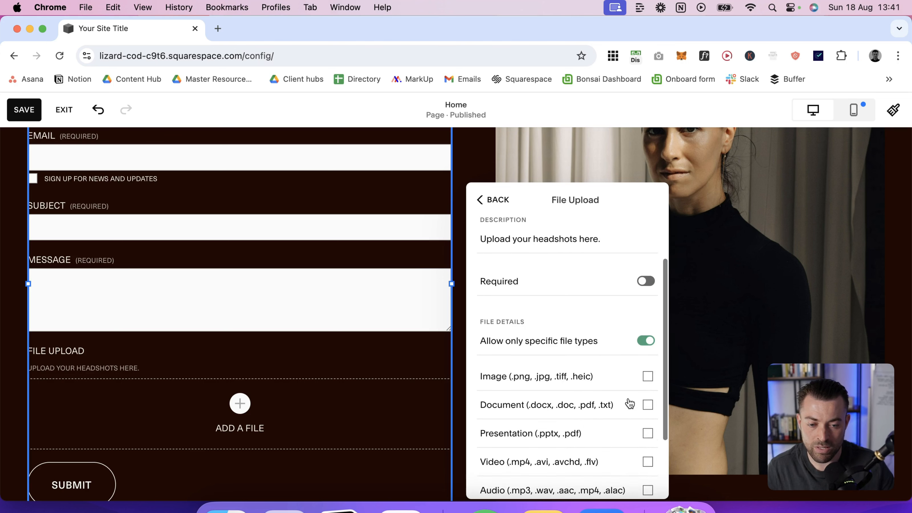
{"action": "scroll", "scroll_direction": "down", "scroll_amount": 3}
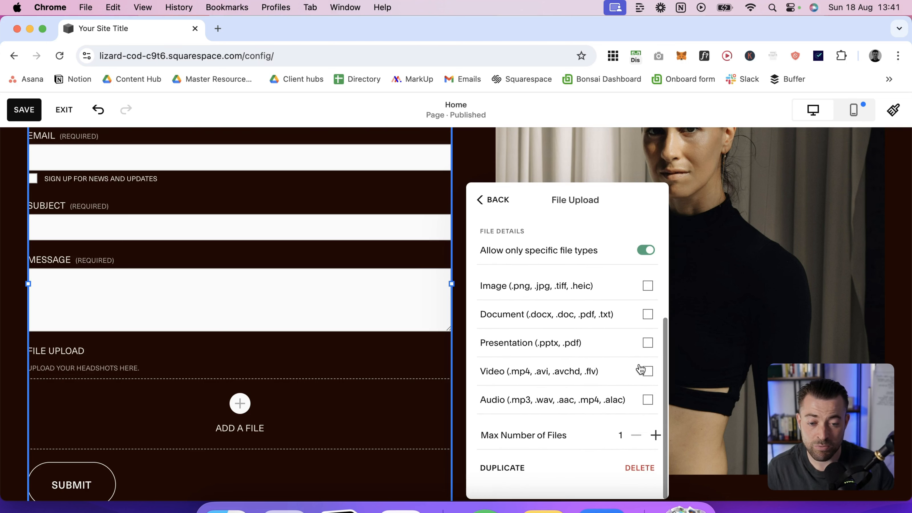
{"action": "mouse_move", "coordinate": [515, 296]}
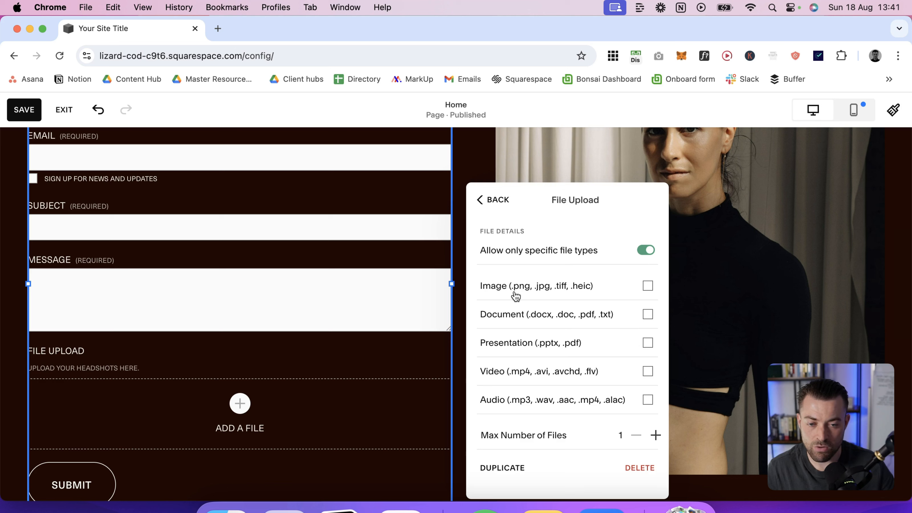
{"action": "mouse_move", "coordinate": [545, 353]}
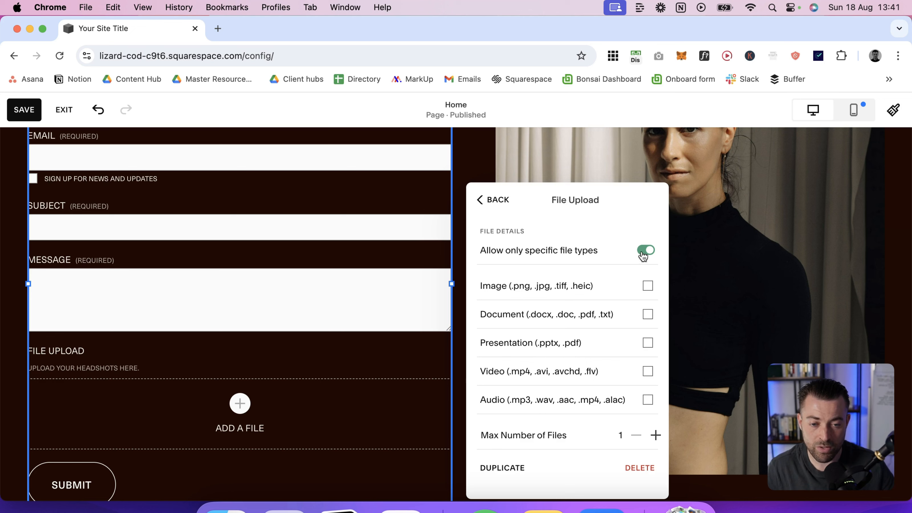
{"action": "left_click", "coordinate": [645, 250]}
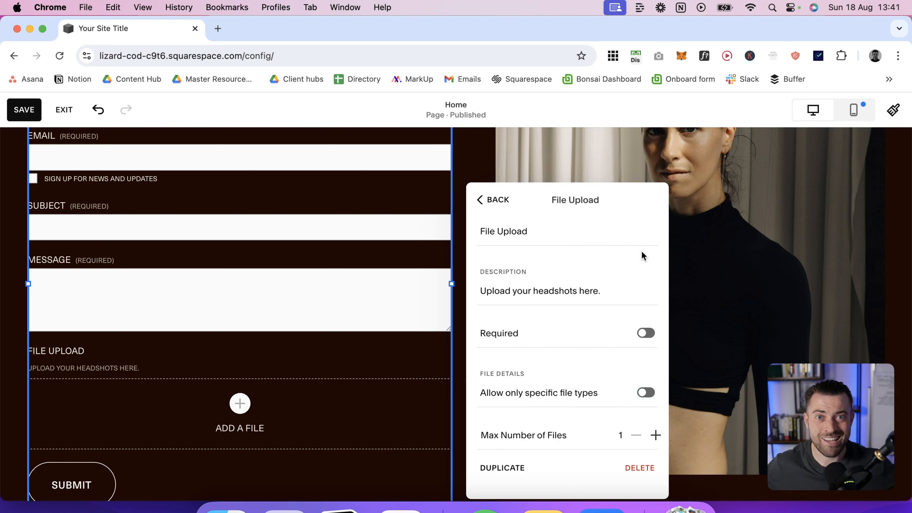
{"action": "mouse_move", "coordinate": [653, 285]}
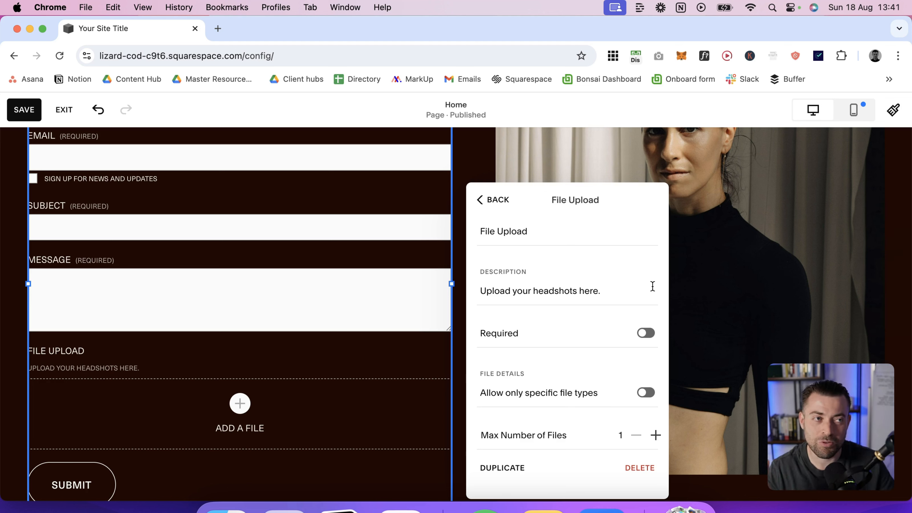
{"action": "mouse_move", "coordinate": [647, 303]}
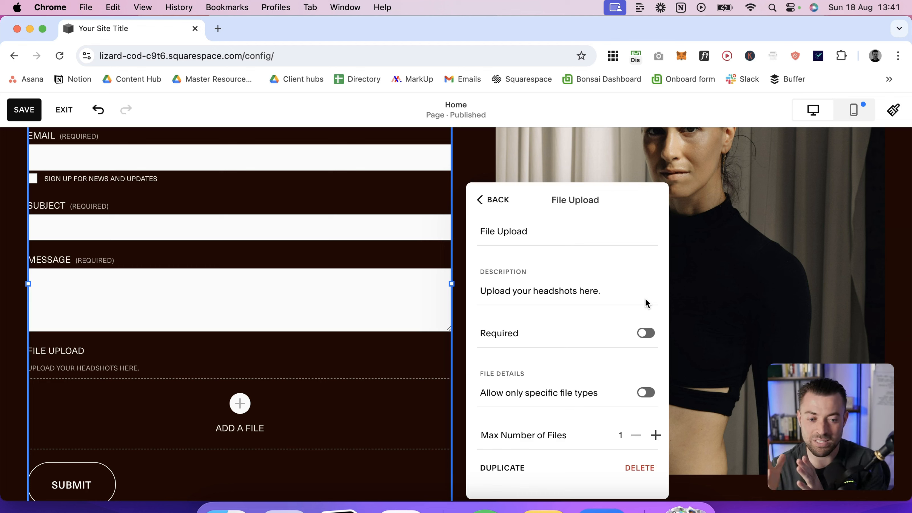
{"action": "mouse_move", "coordinate": [610, 422]}
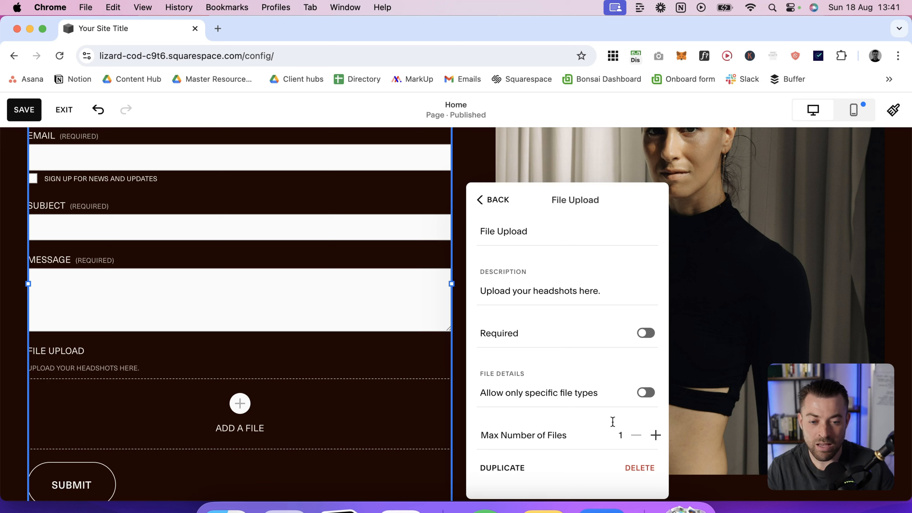
- Raise the Max Number of Files to 5 and return to the field list
{"action": "left_click", "coordinate": [655, 435]}
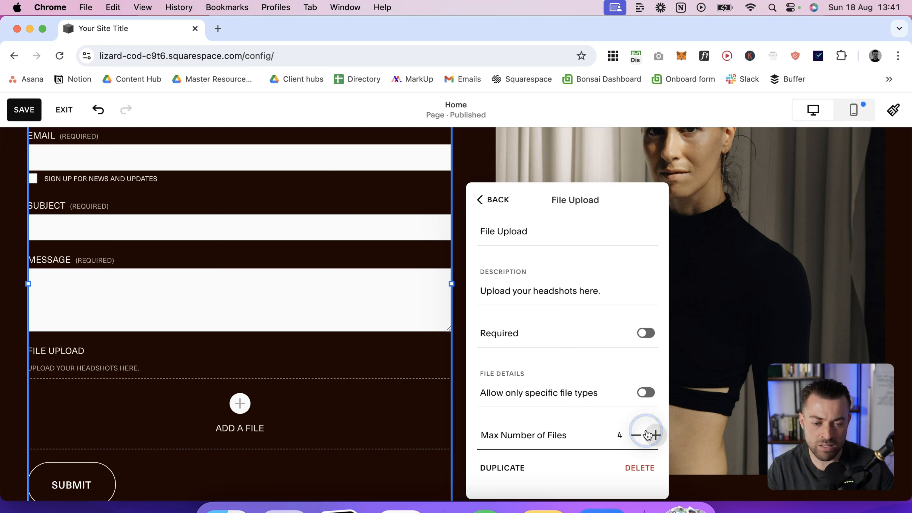
{"action": "left_click", "coordinate": [659, 435]}
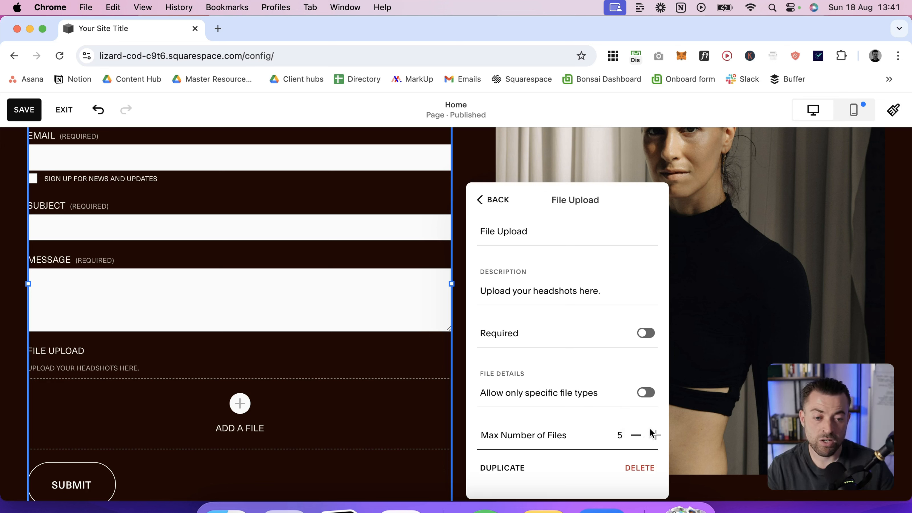
{"action": "left_click", "coordinate": [636, 435]}
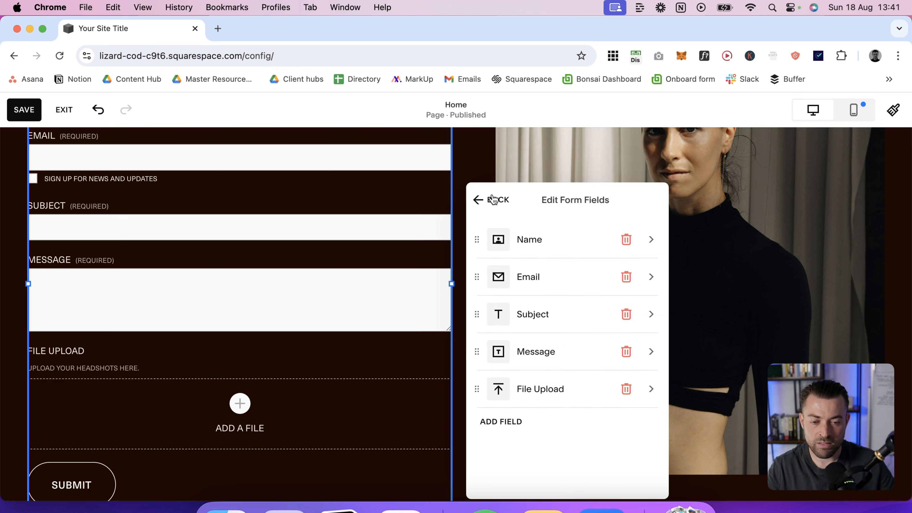
- Apply the rounded pill Form Style in the Design settings and leave the editor
{"action": "left_click", "coordinate": [477, 199]}
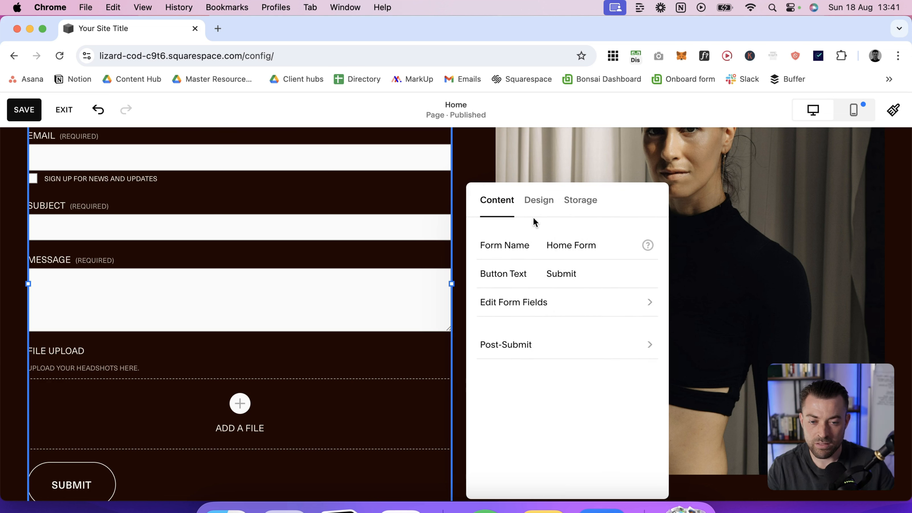
{"action": "left_click", "coordinate": [538, 200]}
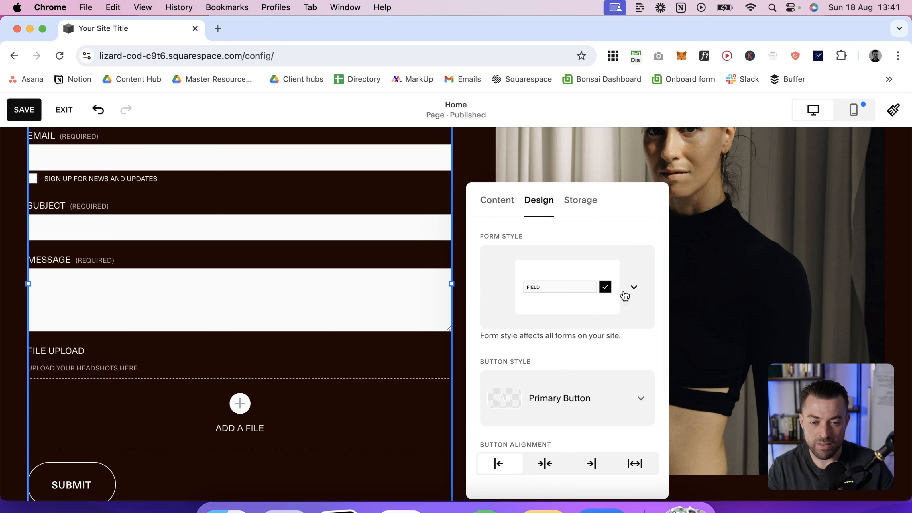
{"action": "left_click", "coordinate": [633, 287]}
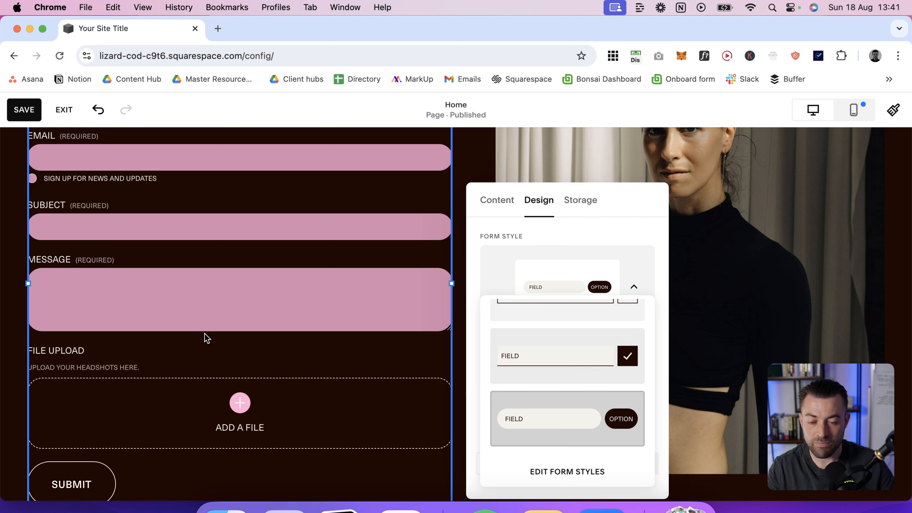
{"action": "left_click", "coordinate": [633, 287]}
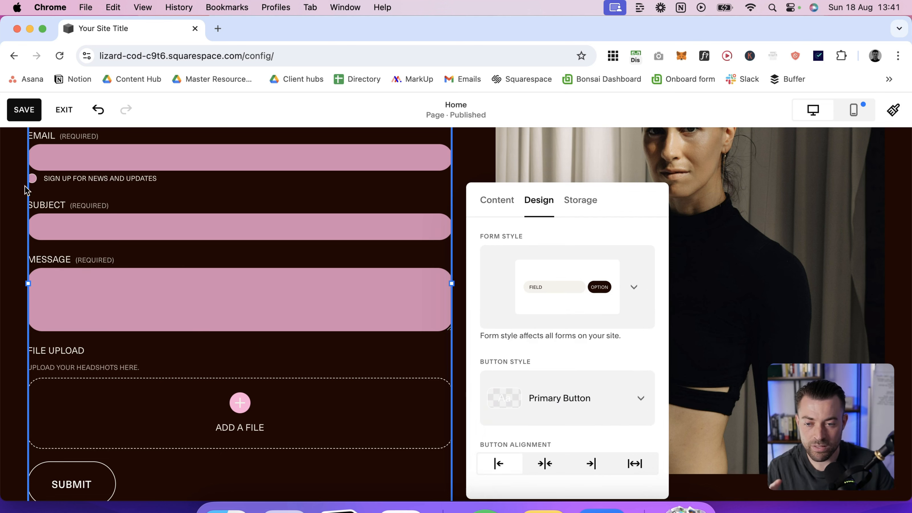
{"action": "left_click", "coordinate": [63, 110]}
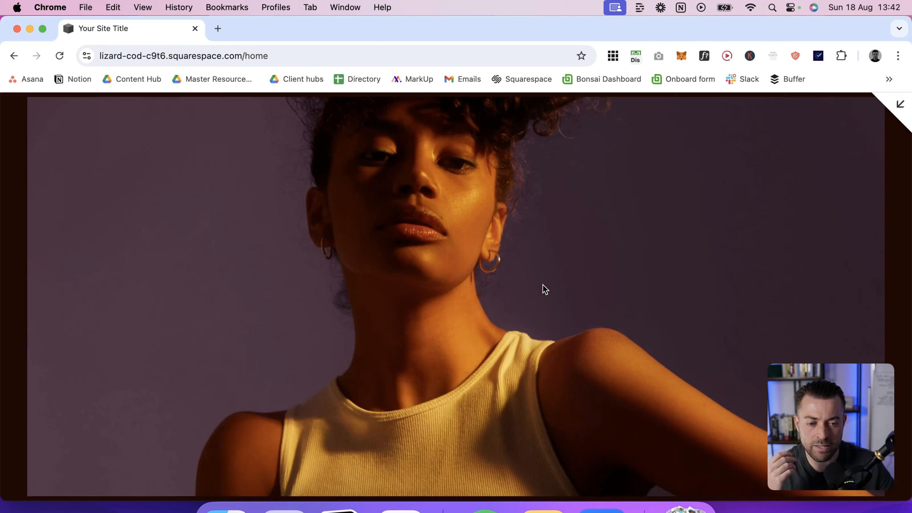
- Review the form on the live home page and return to the dashboard's Website panel
{"action": "scroll", "scroll_direction": "down", "scroll_amount": 3}
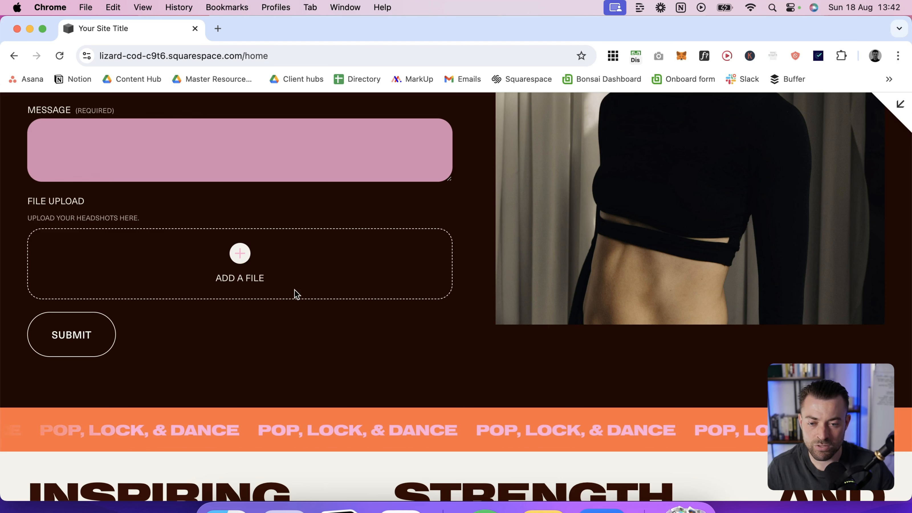
{"action": "left_click", "coordinate": [239, 261]}
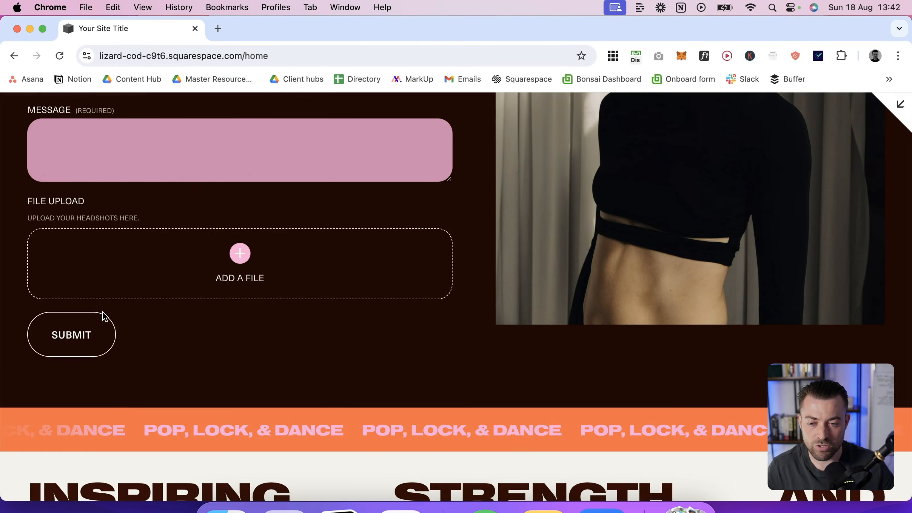
{"action": "scroll", "scroll_direction": "up", "scroll_amount": 3}
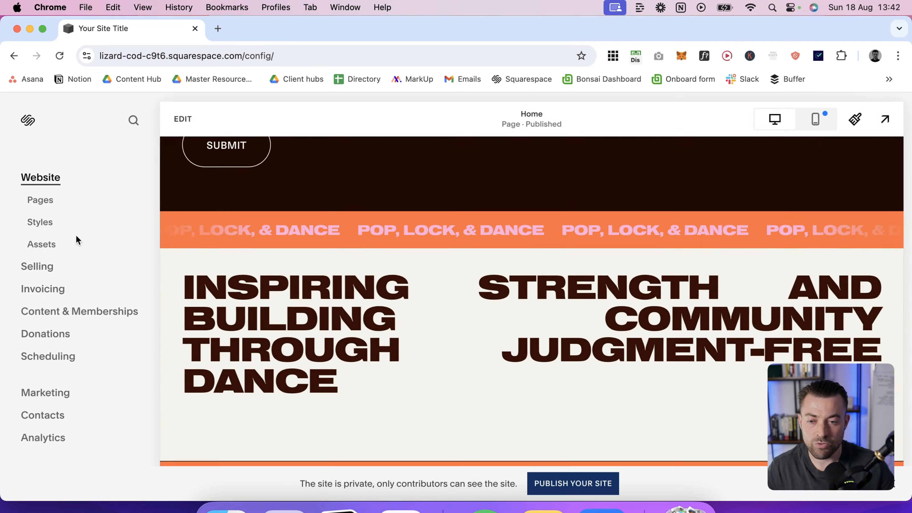
- View the empty Form Submitters list in the Contacts section
{"action": "left_click", "coordinate": [42, 415]}
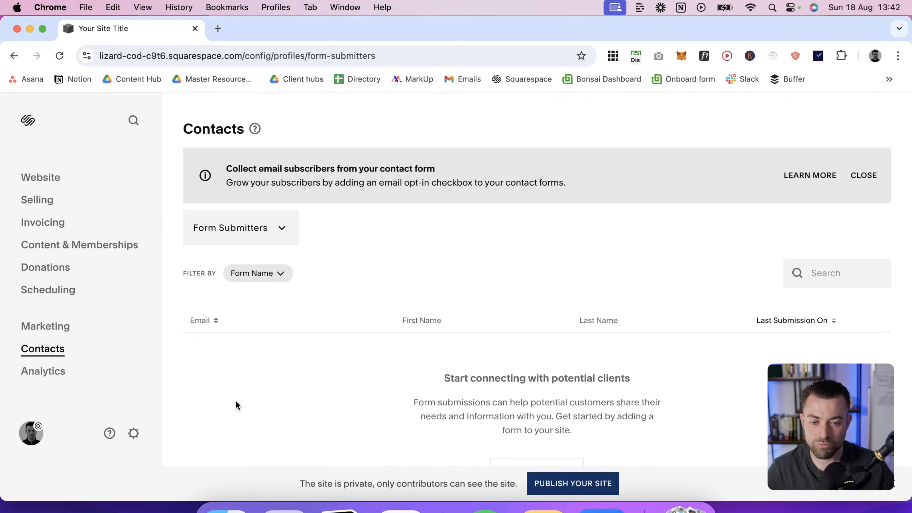
{"action": "scroll", "scroll_direction": "down", "scroll_amount": 3}
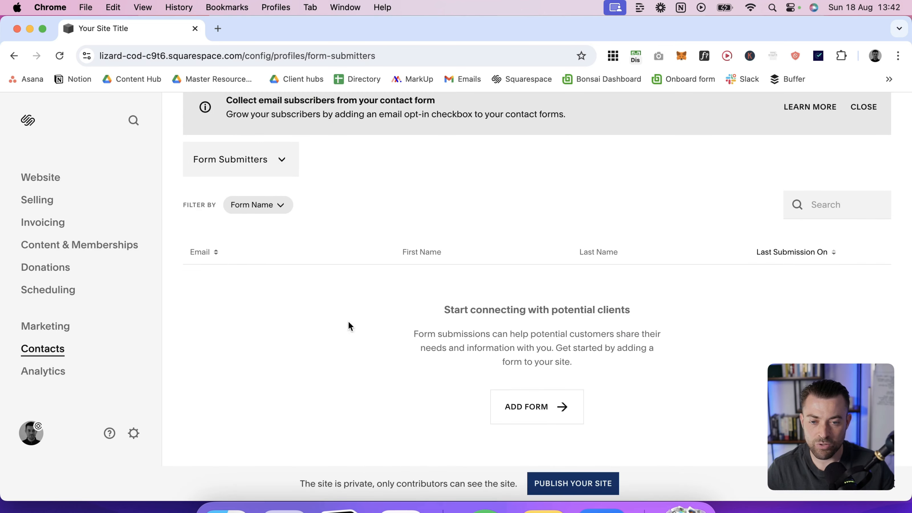
{"action": "mouse_move", "coordinate": [442, 377]}
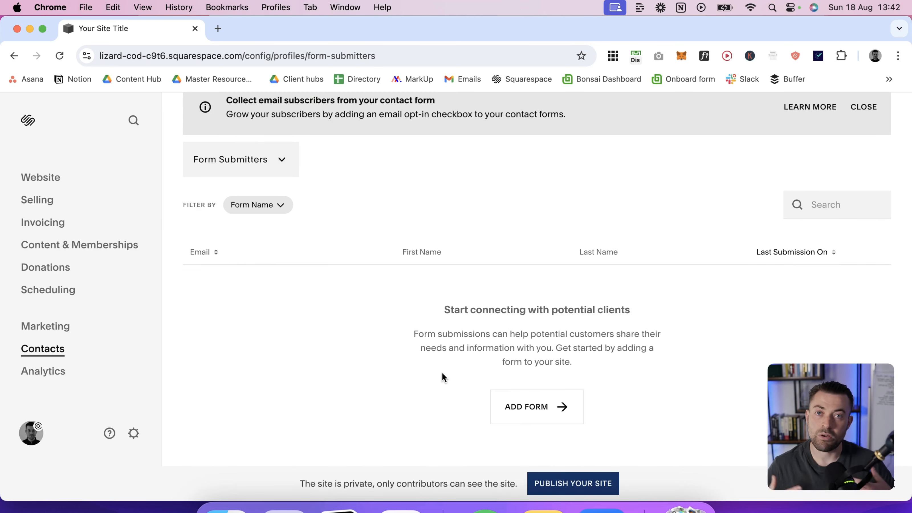
{"action": "mouse_move", "coordinate": [513, 379]}
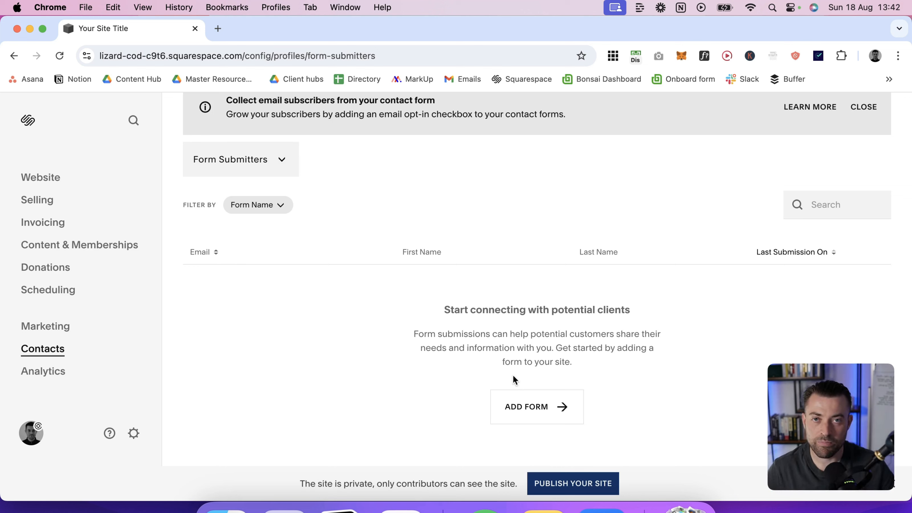